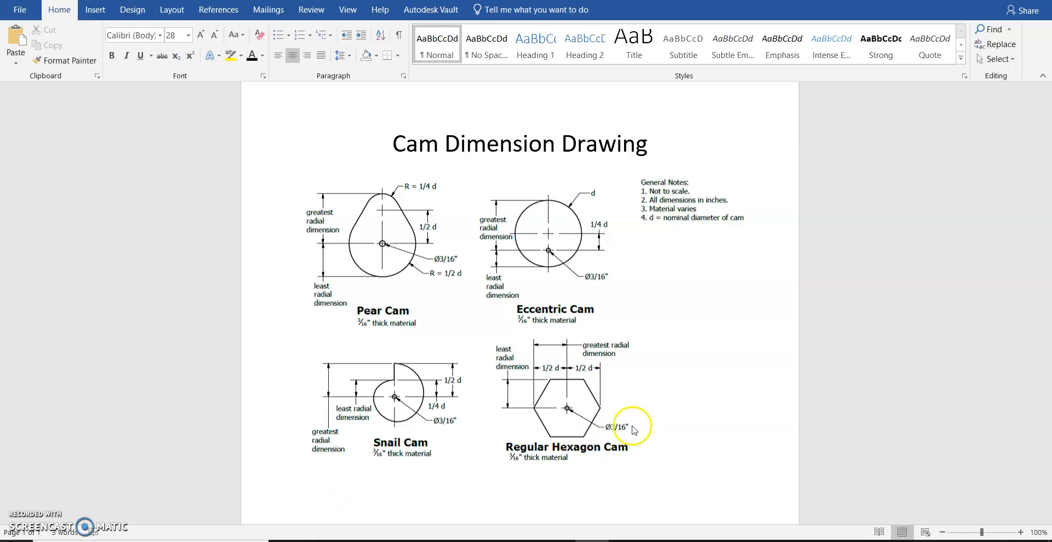
pyautogui.moveTo(637, 405)
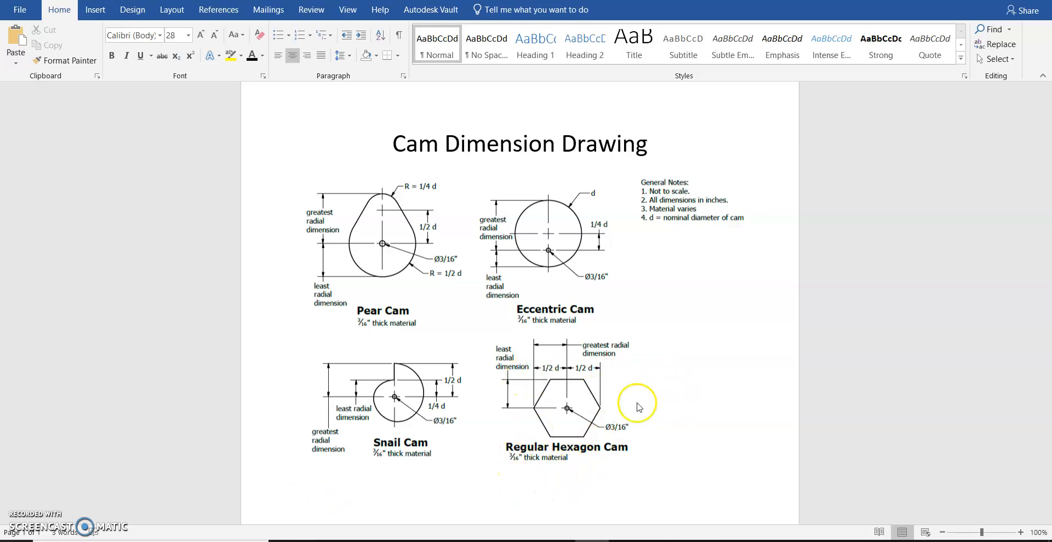
pyautogui.moveTo(585, 444)
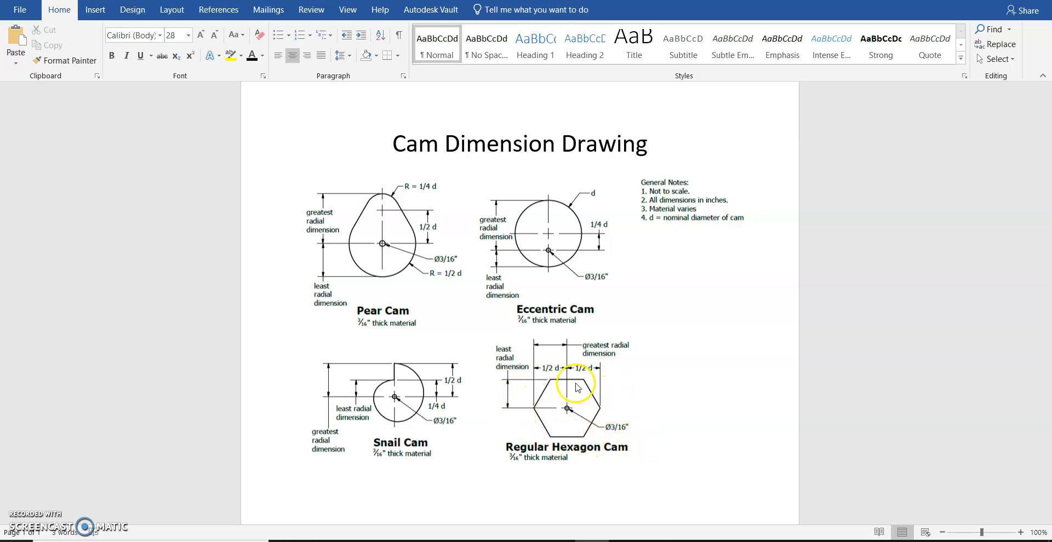
pyautogui.moveTo(658, 441)
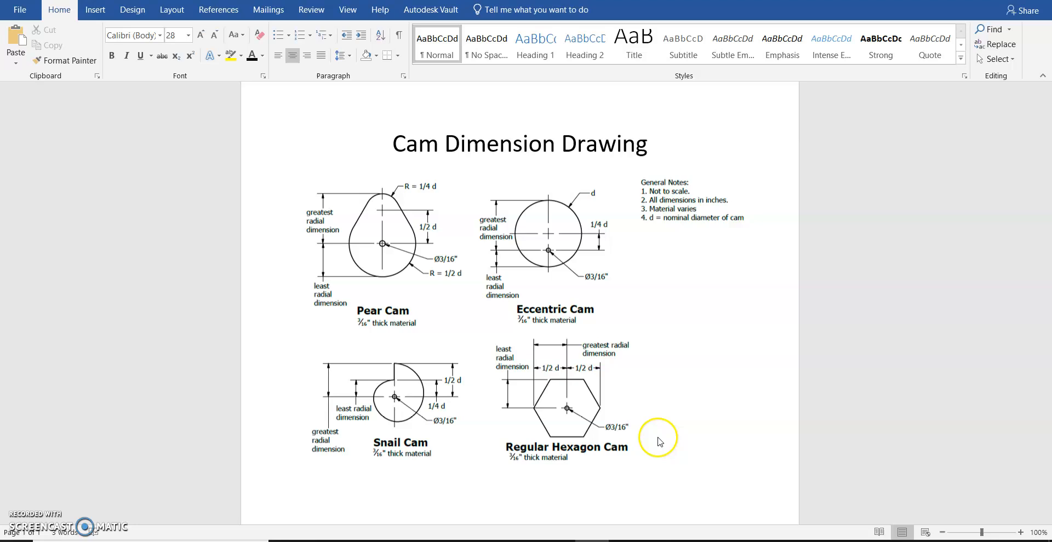
pyautogui.moveTo(540, 377)
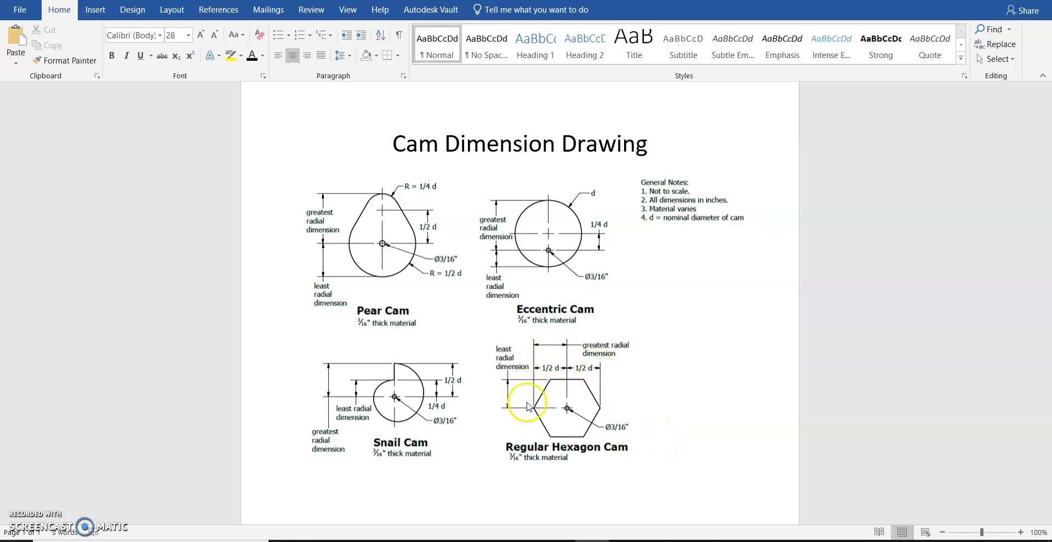
pyautogui.moveTo(530, 419)
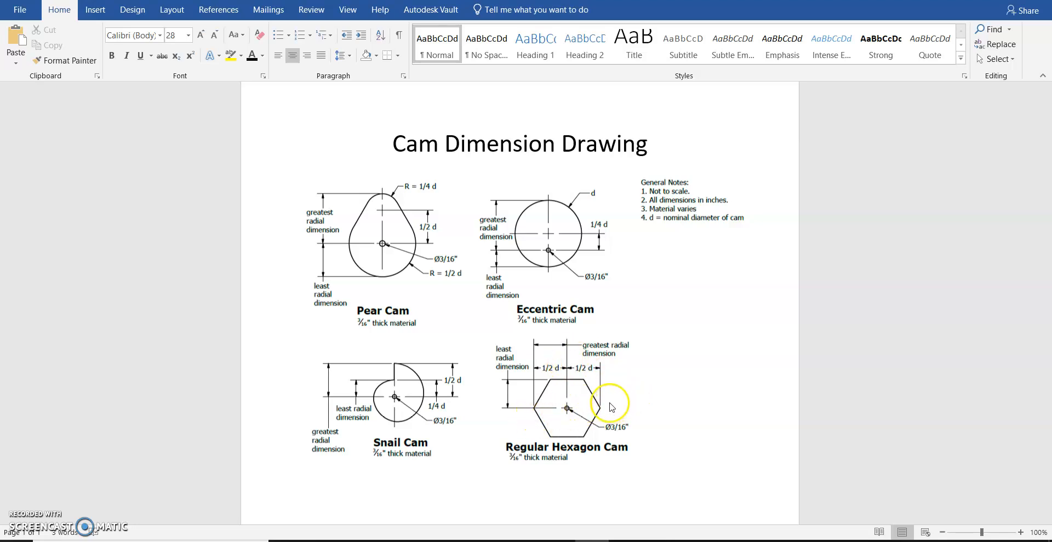
pyautogui.moveTo(573, 390)
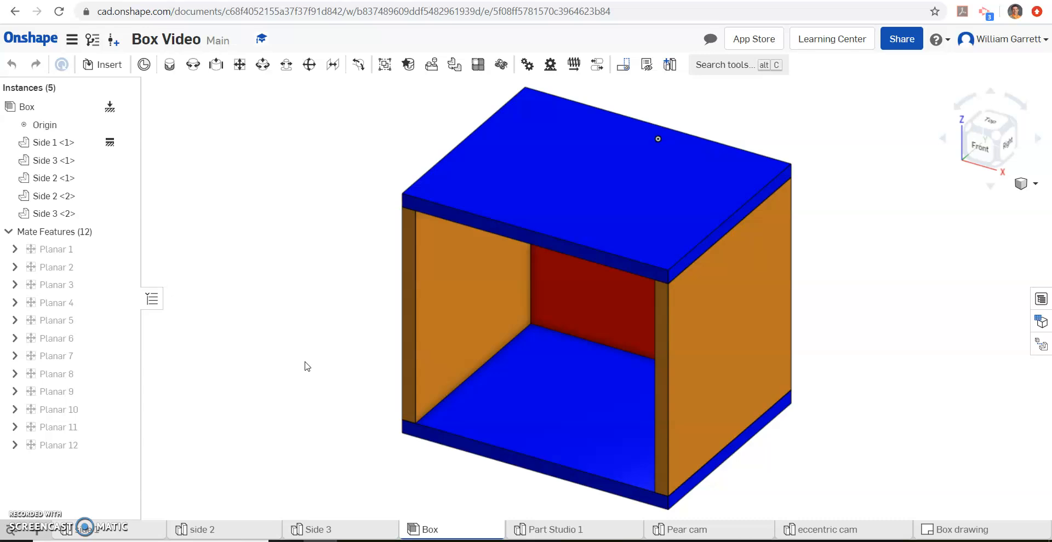
# Step: Switch to the empty Part Studio 1 tab
pyautogui.click(555, 530)
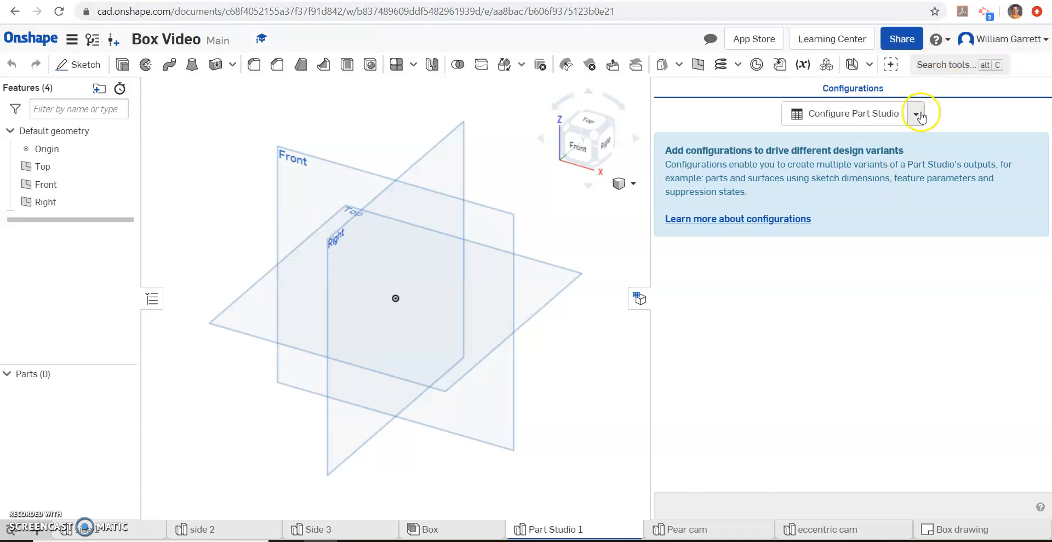
# Step: Add a configuration variable named d with a default of 2 in
pyautogui.click(915, 113)
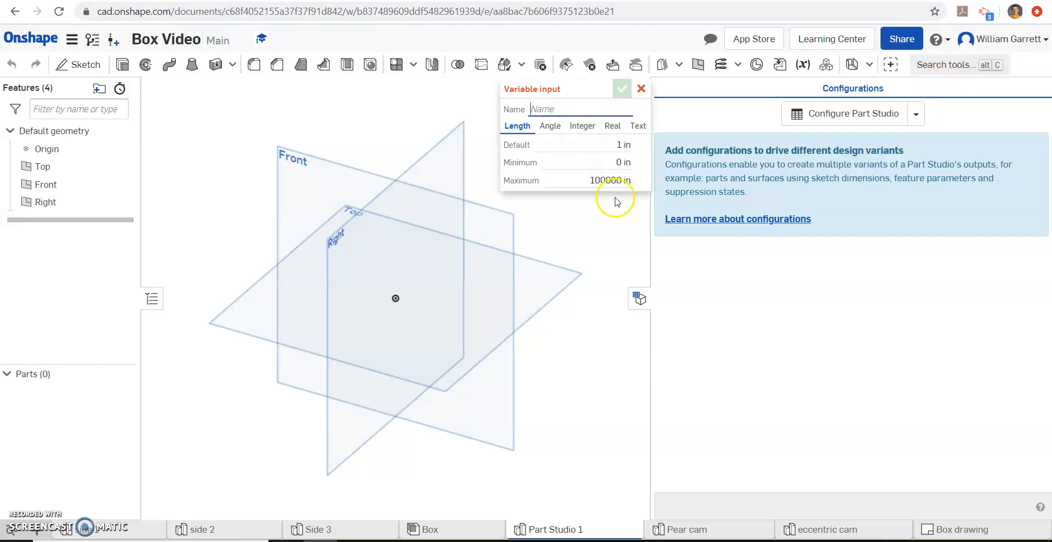
pyautogui.write('d')
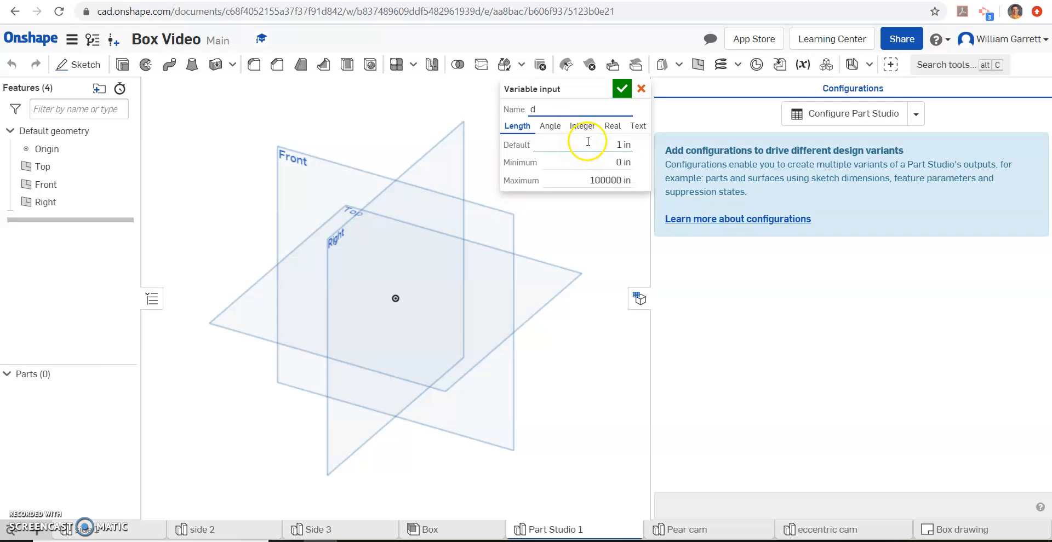
pyautogui.write('2')
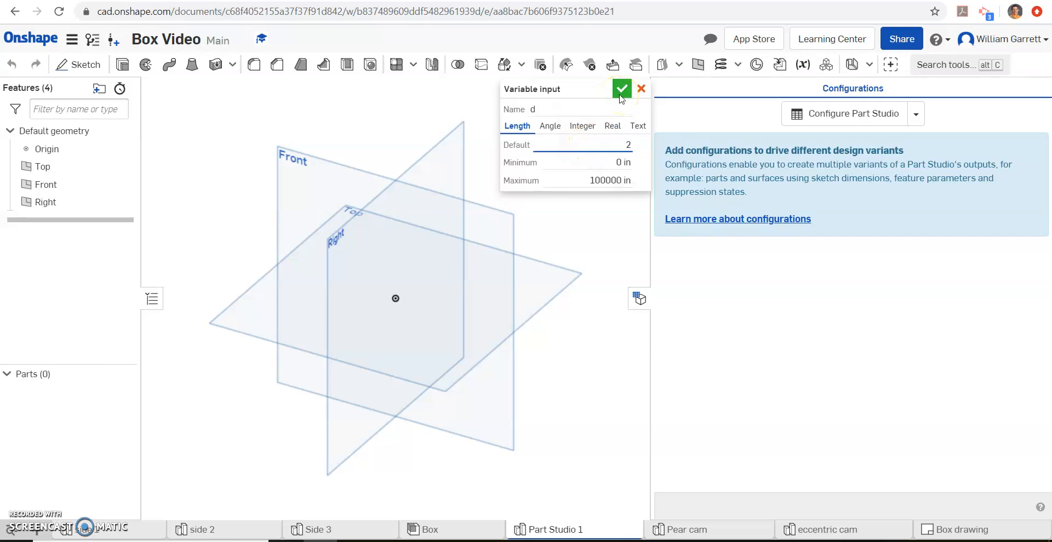
pyautogui.click(621, 89)
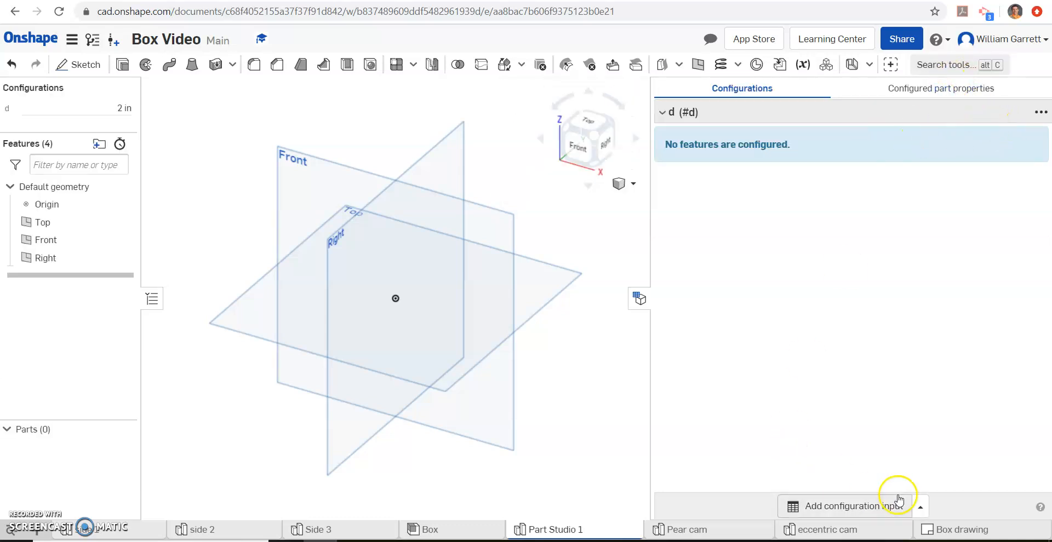
# Step: Add a second configuration variable named hole with a default of 0.25 in
pyautogui.click(920, 507)
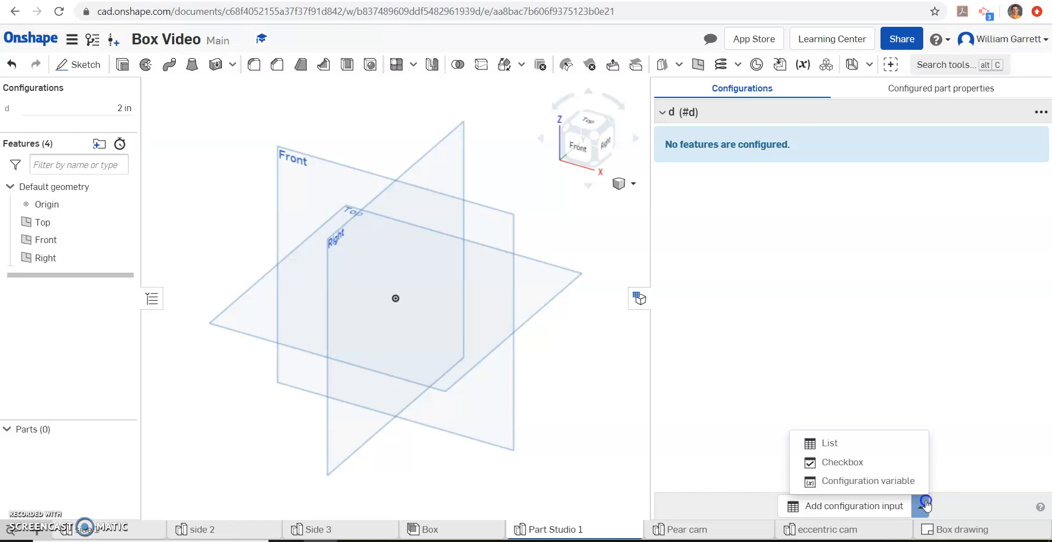
pyautogui.click(869, 481)
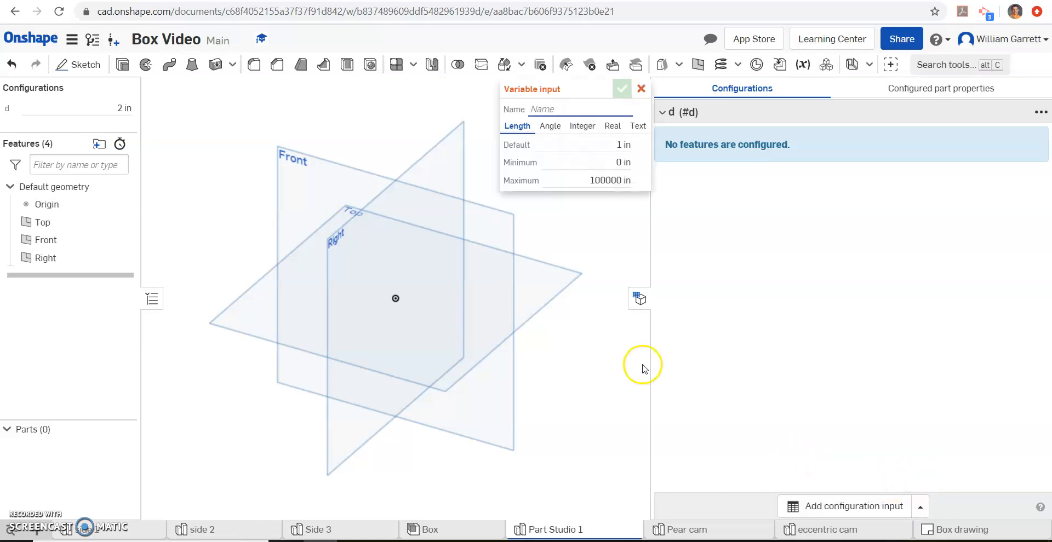
pyautogui.write('hole')
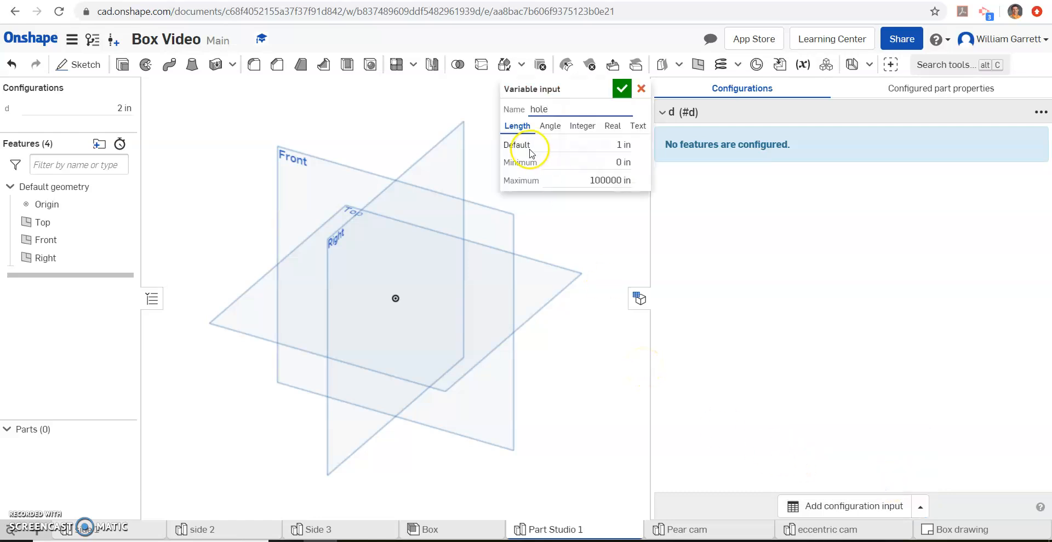
pyautogui.click(597, 144)
pyautogui.write('25')
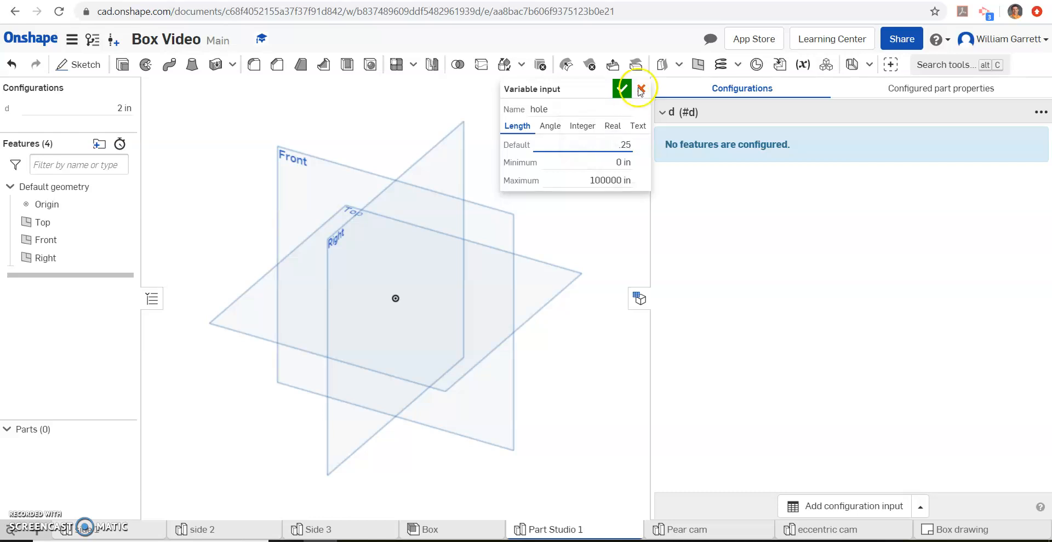
pyautogui.click(621, 89)
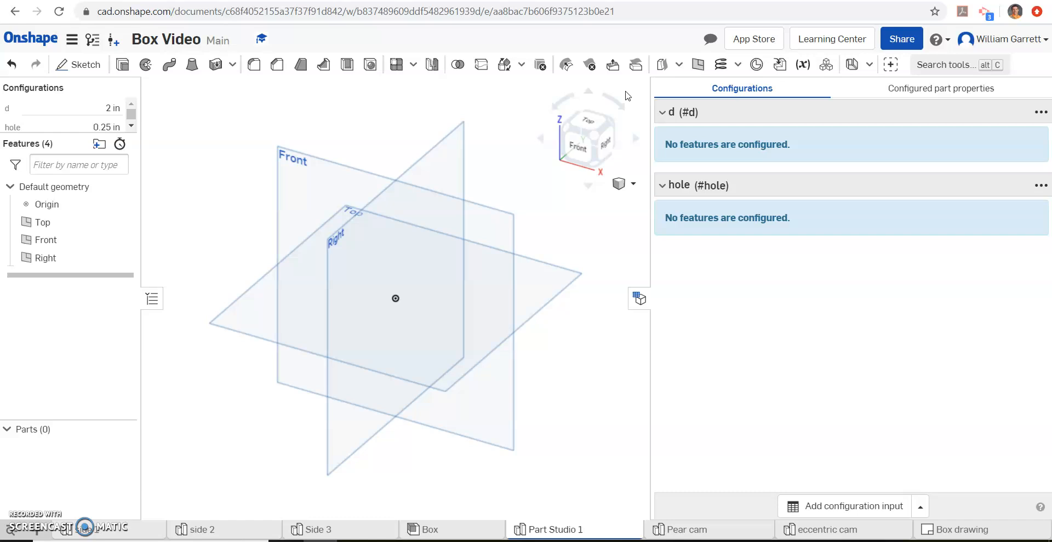
pyautogui.moveTo(539, 178)
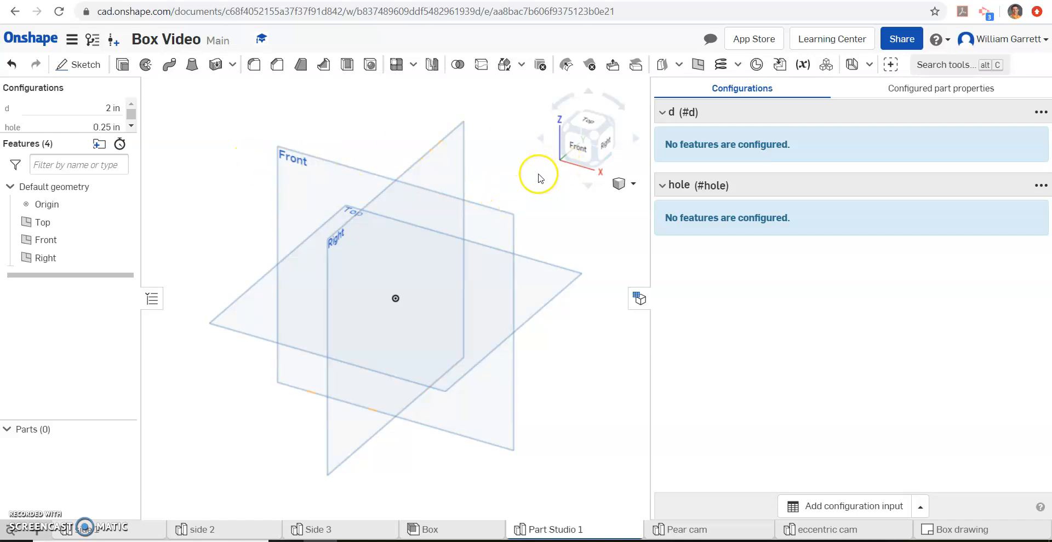
pyautogui.moveTo(494, 182)
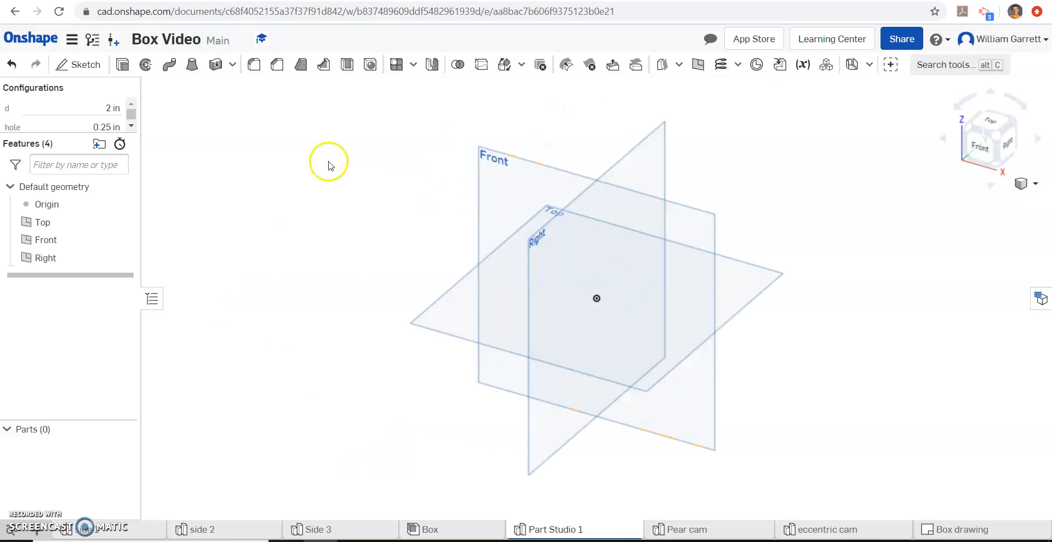
pyautogui.moveTo(121, 65)
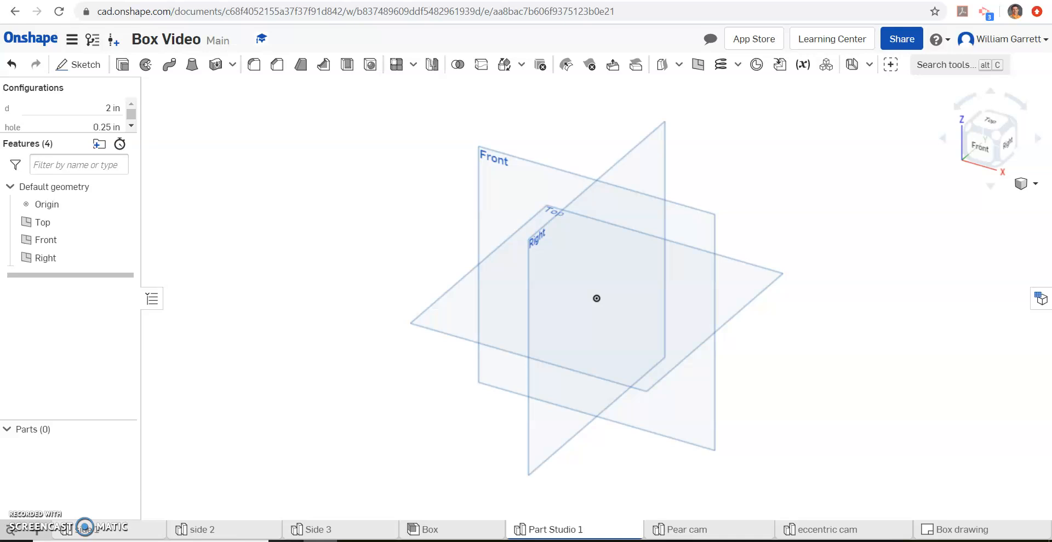
# Step: Switch back to the cam dimension drawing in Word
pyautogui.click(956, 529)
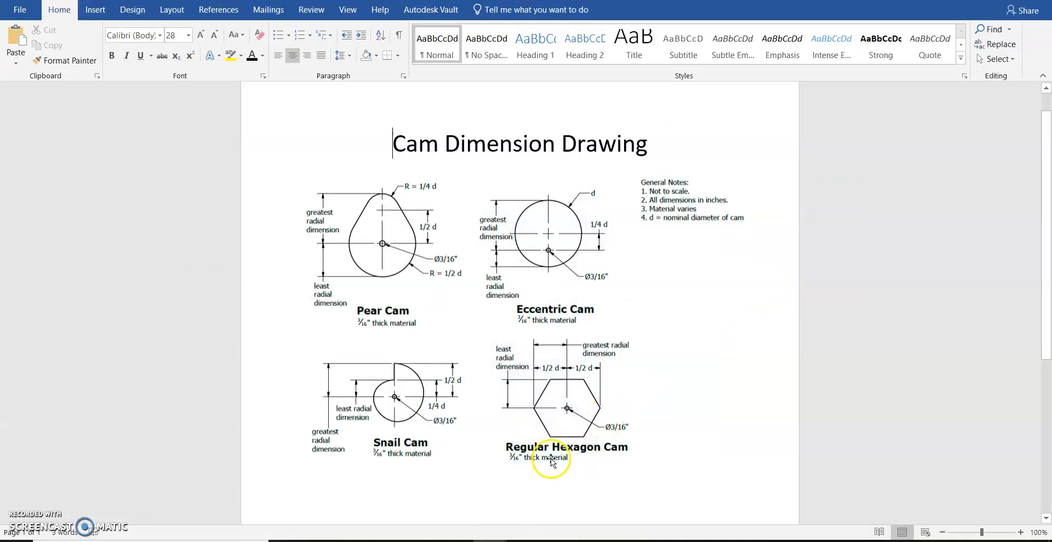
pyautogui.moveTo(589, 435)
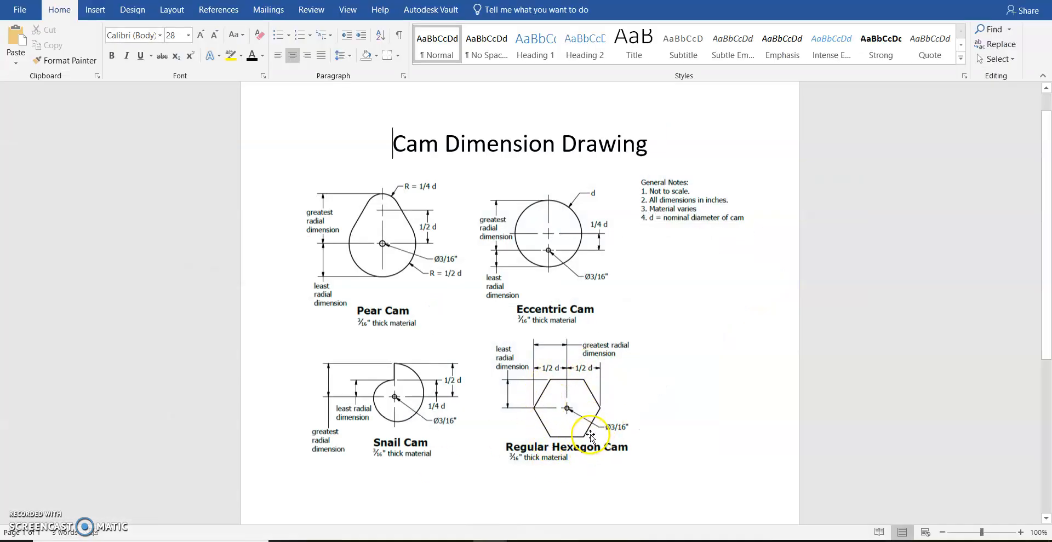
pyautogui.moveTo(634, 426)
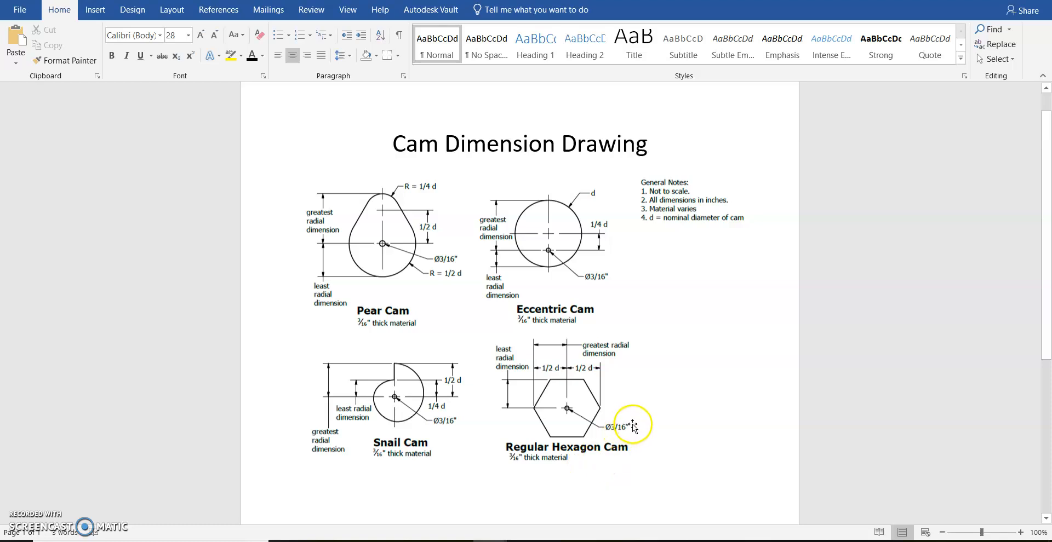
pyautogui.moveTo(612, 429)
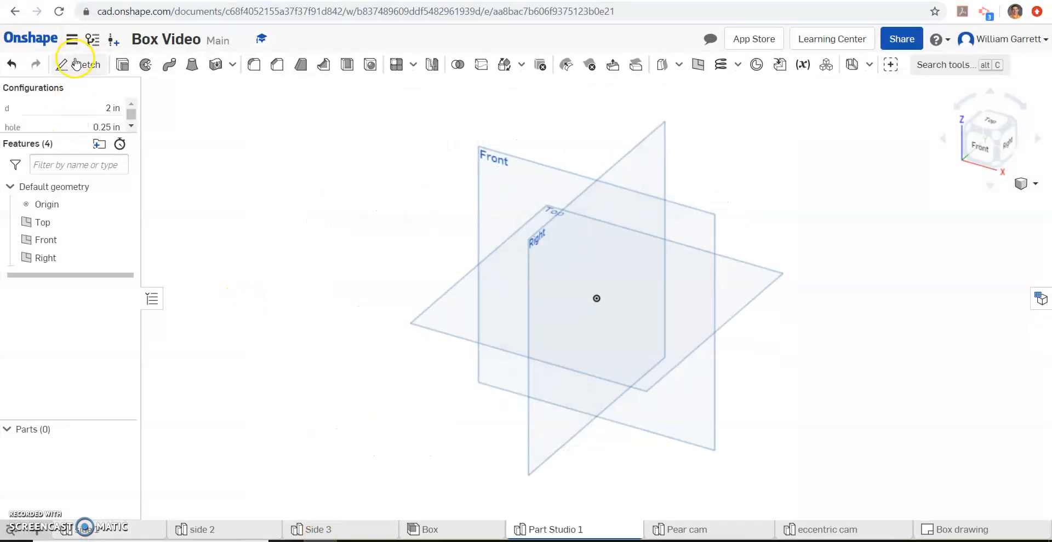
# Step: Sketch a Front-plane hexagon at the origin with its width set to #d
pyautogui.click(76, 65)
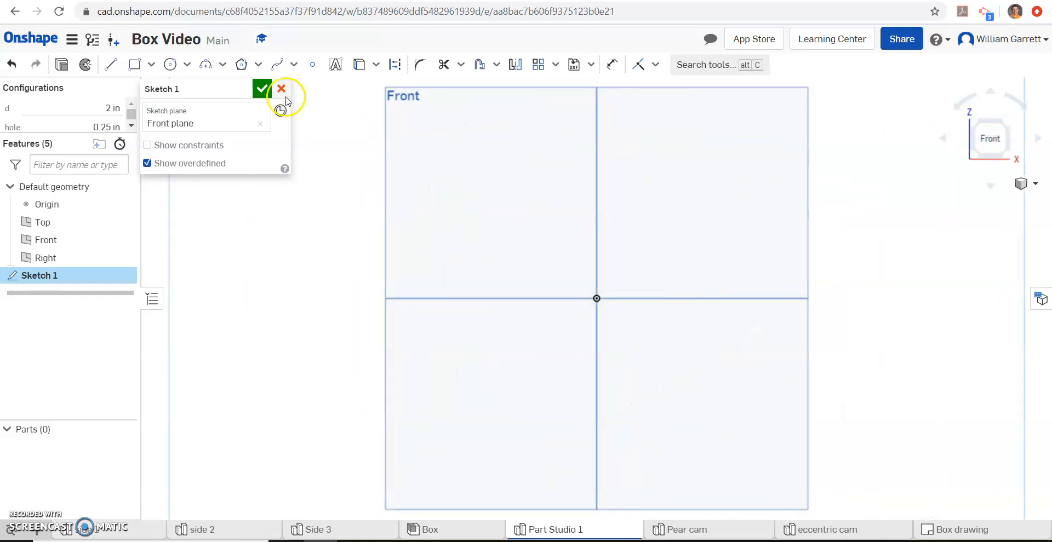
pyautogui.moveTo(240, 65)
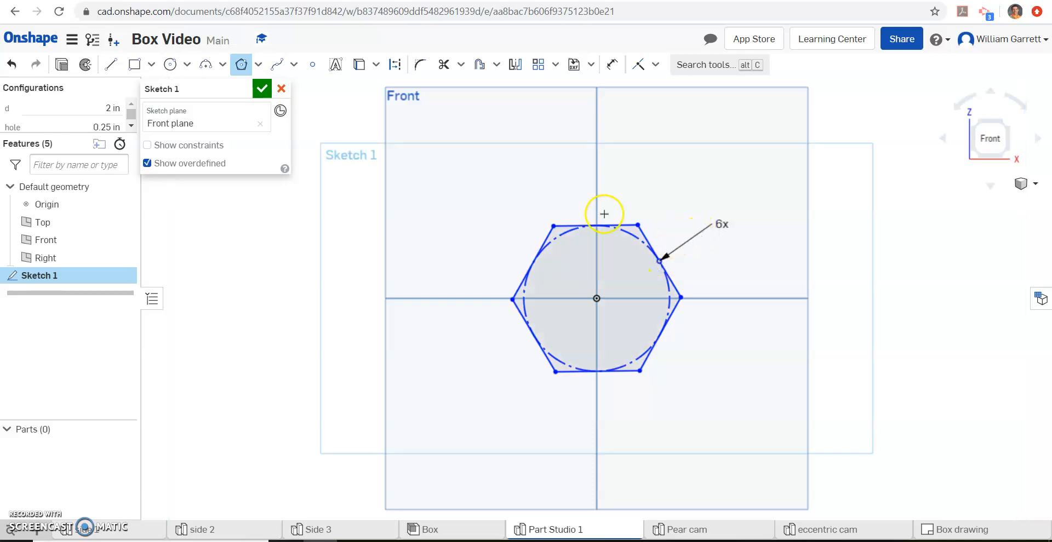
pyautogui.moveTo(616, 79)
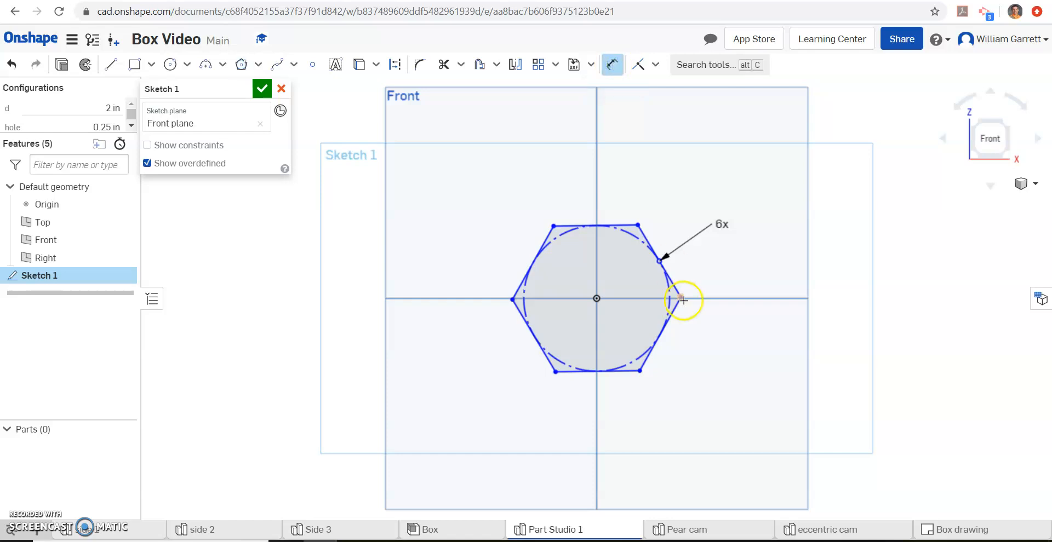
pyautogui.moveTo(510, 299)
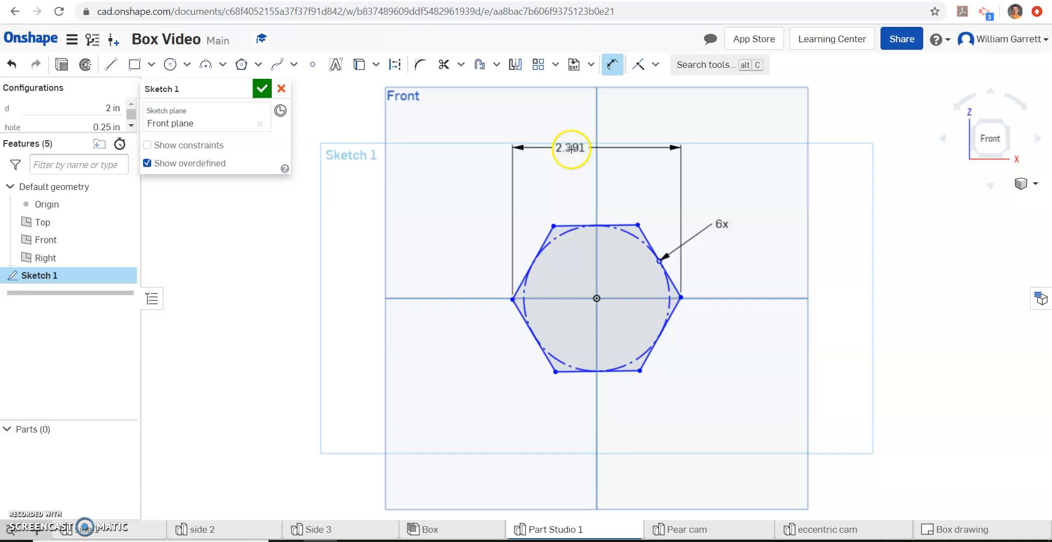
pyautogui.doubleClick(571, 148)
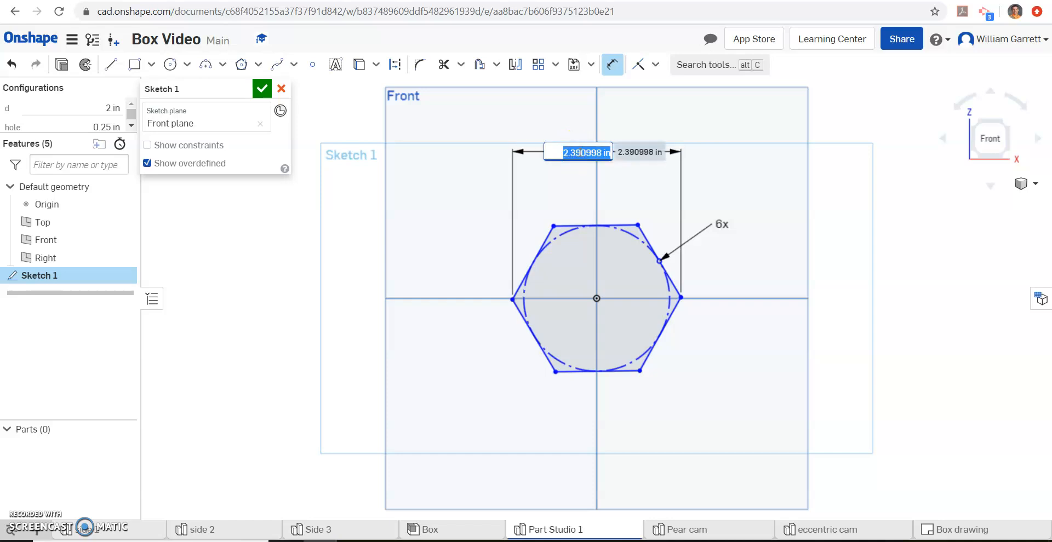
pyautogui.write('#d')
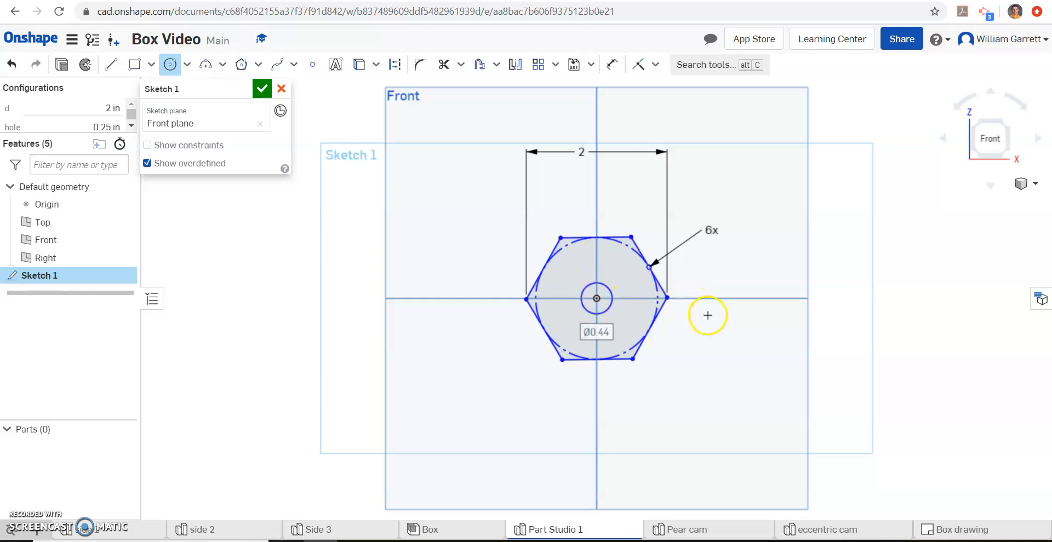
pyautogui.moveTo(765, 224)
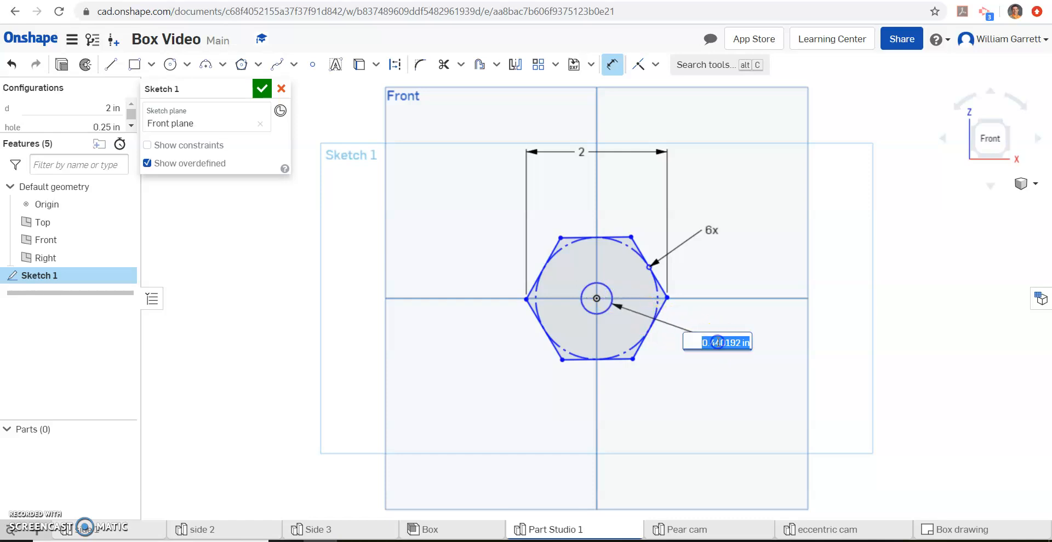
# Step: Set the center circle diameter to #hole and close Sketch 1
pyautogui.write('#hole')
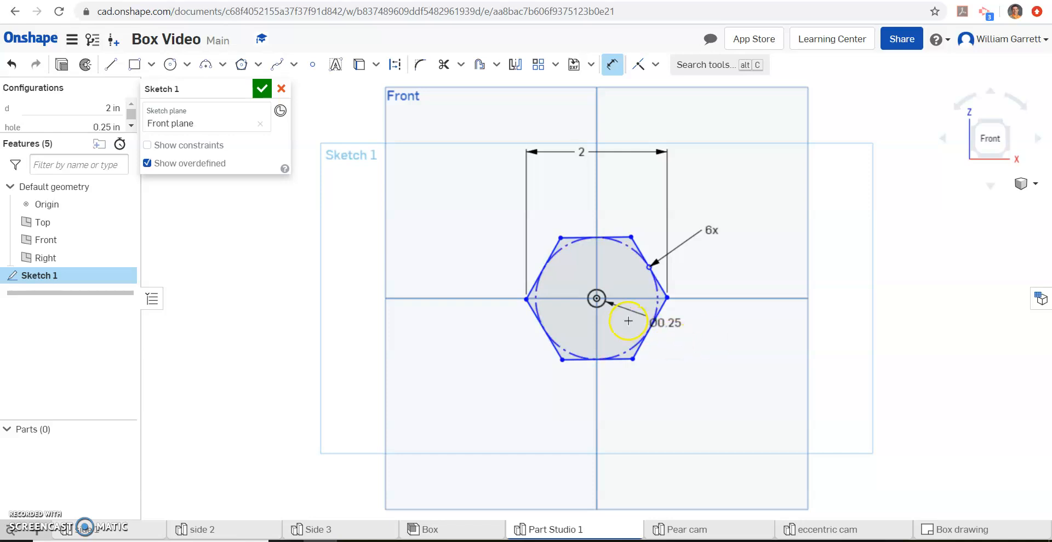
pyautogui.moveTo(585, 217)
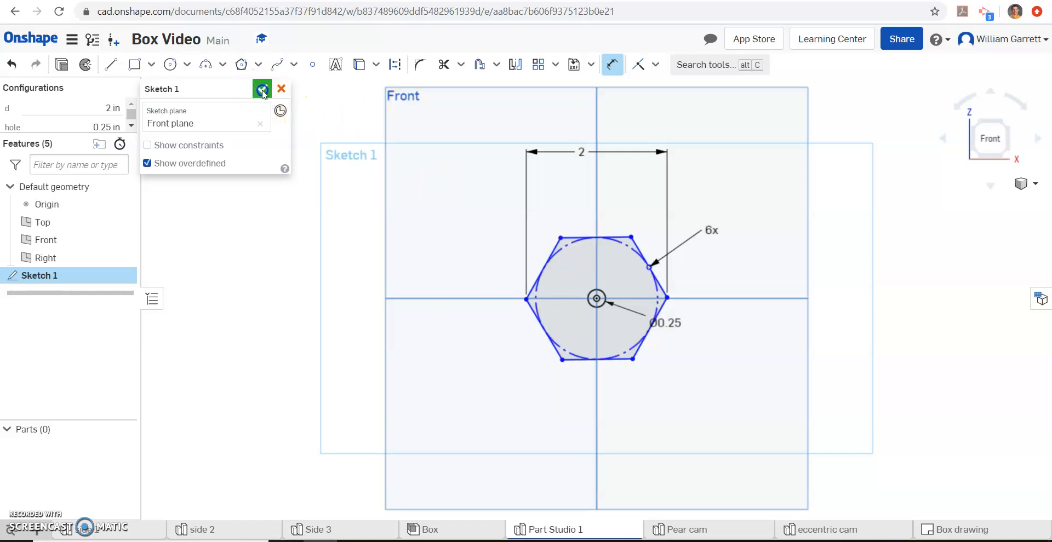
pyautogui.click(262, 89)
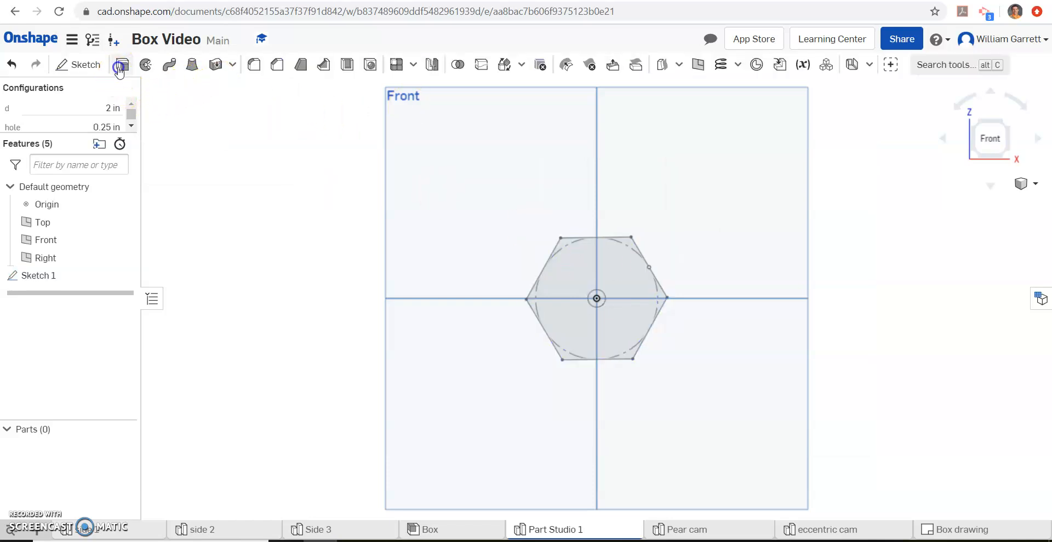
# Step: Extrude the hexagon sketch blind to a depth of 0.25 in
pyautogui.click(120, 64)
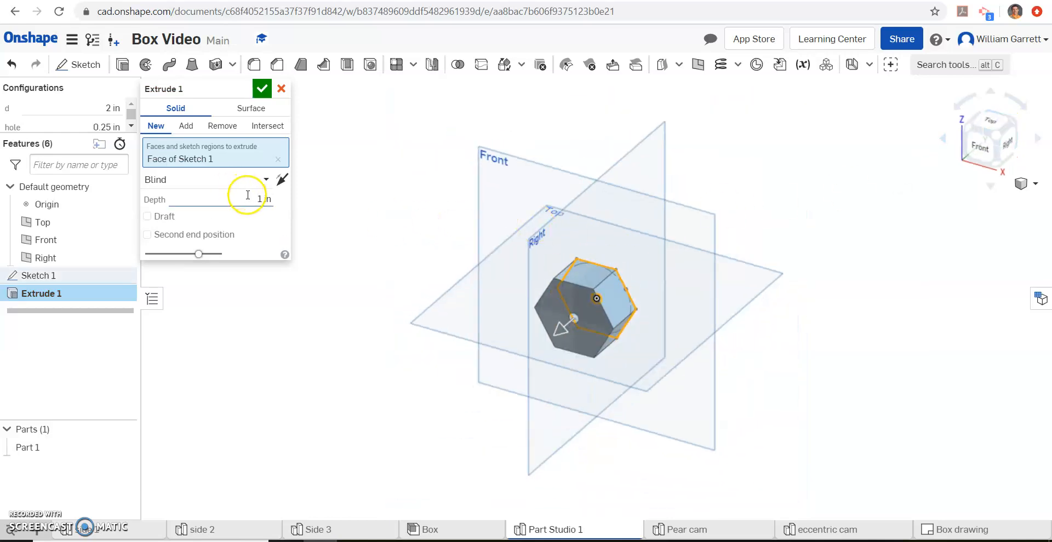
pyautogui.write('25')
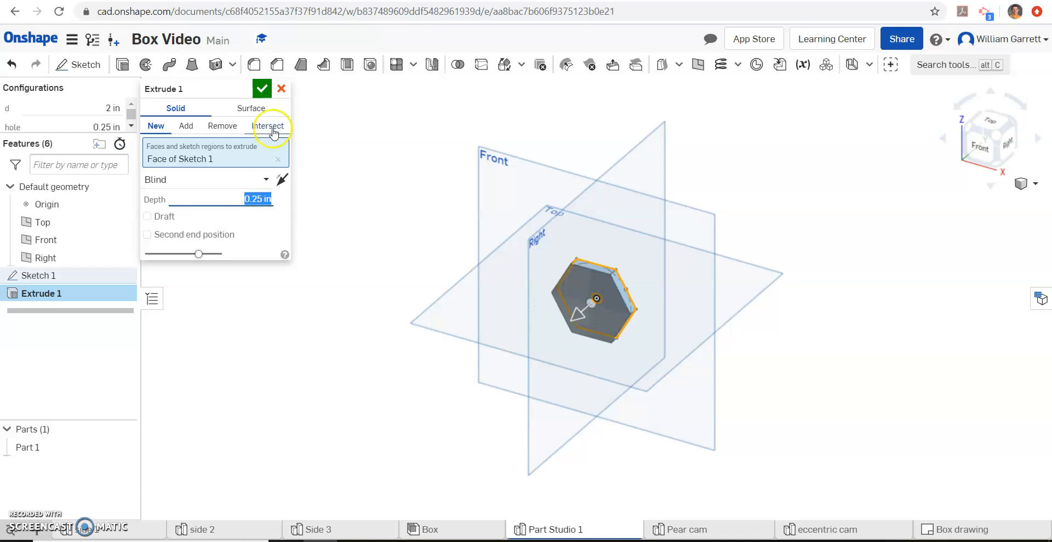
pyautogui.click(261, 88)
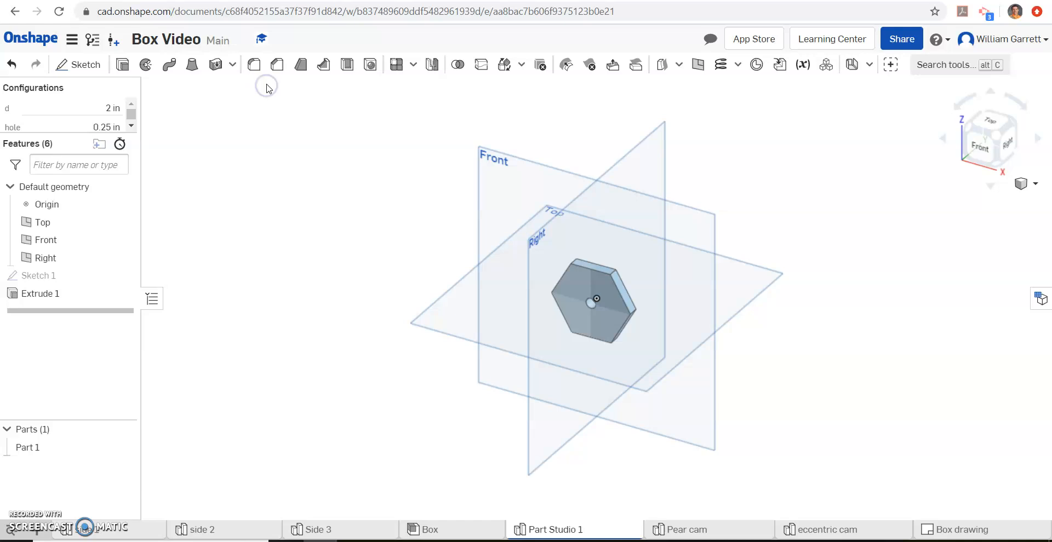
# Step: Rename Part 1 to 'Hex cam' and the Part Studio to 'Hex'
pyautogui.rightClick(27, 447)
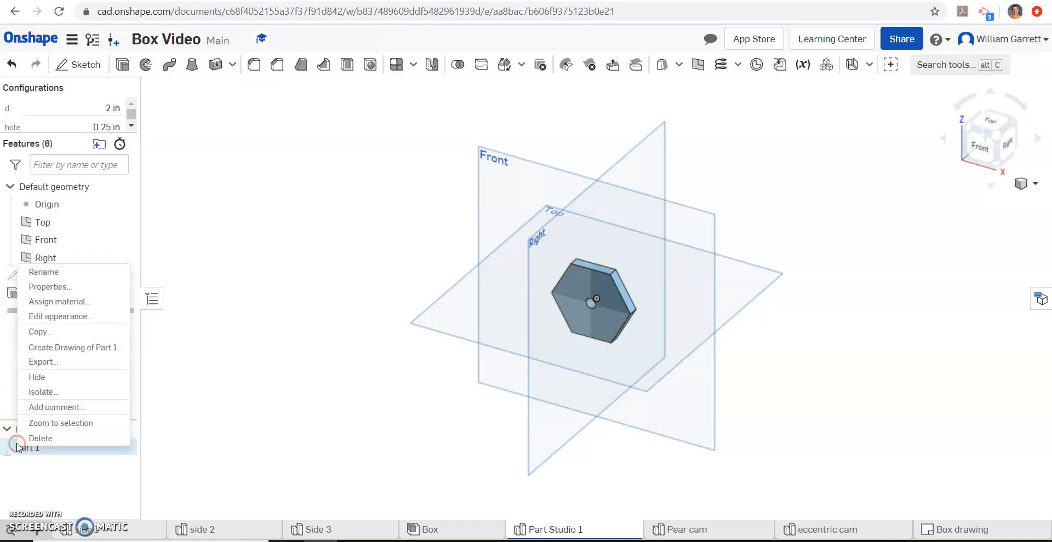
pyautogui.moveTo(93, 272)
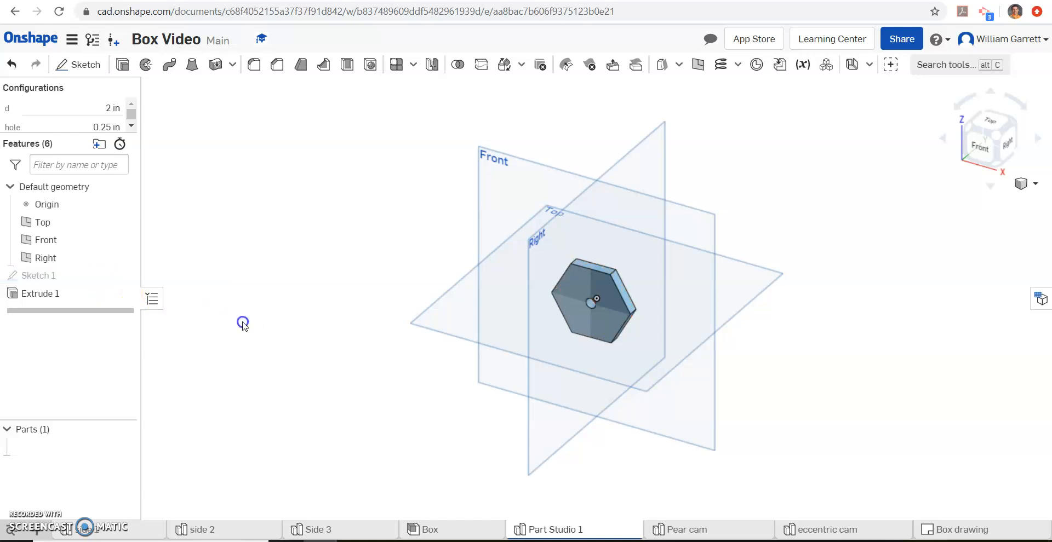
pyautogui.rightClick(553, 530)
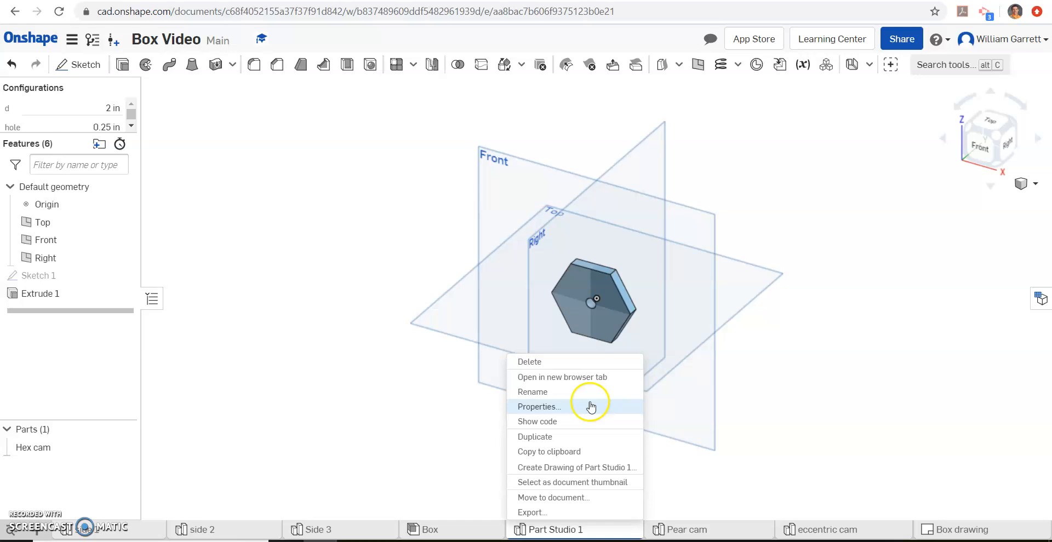
pyautogui.click(532, 393)
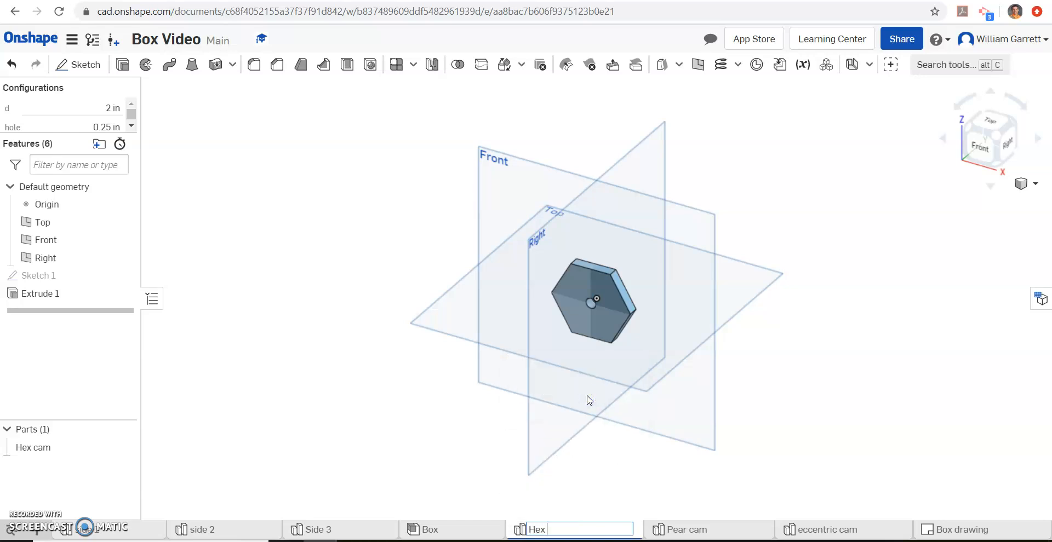